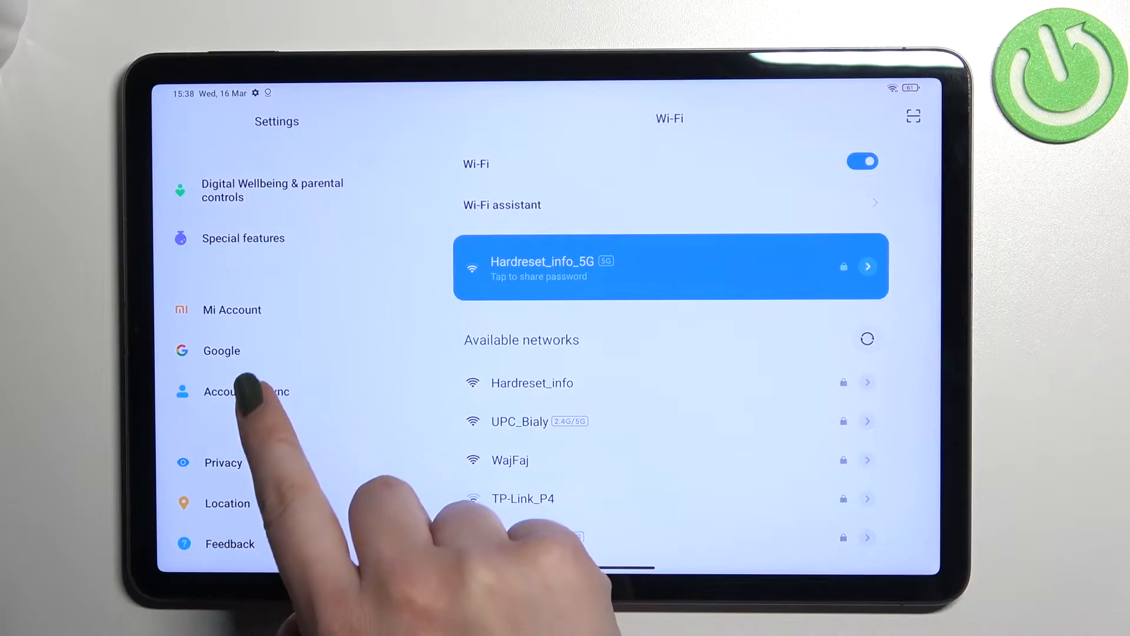
- Start adding a new Google account from Accounts & sync, reaching the Google sign-in page
left_click(246, 391)
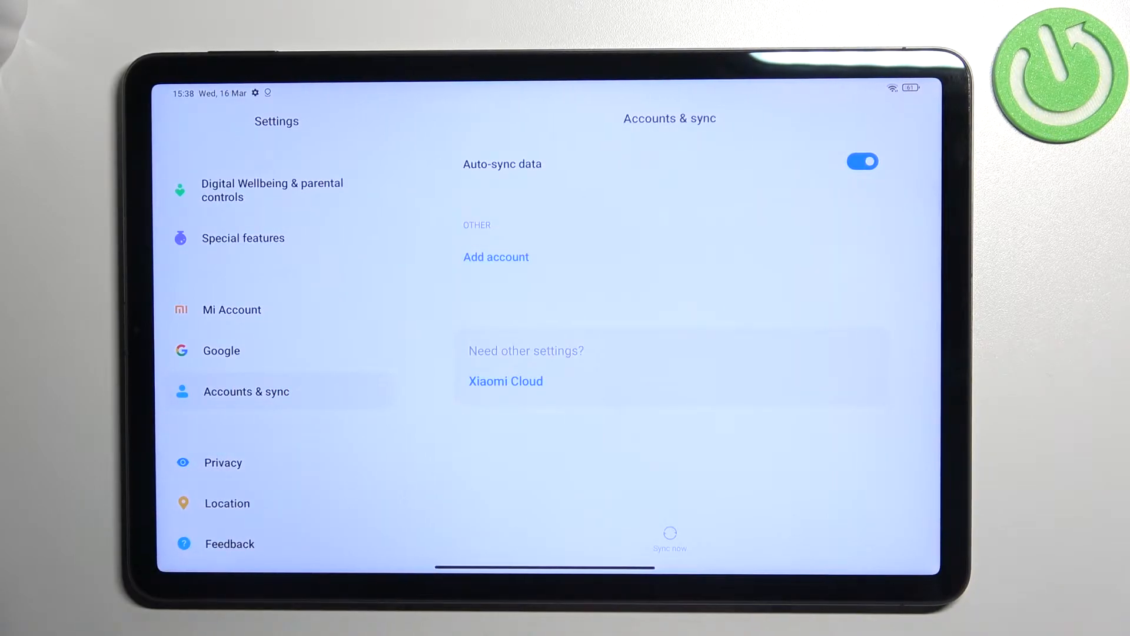
left_click(496, 256)
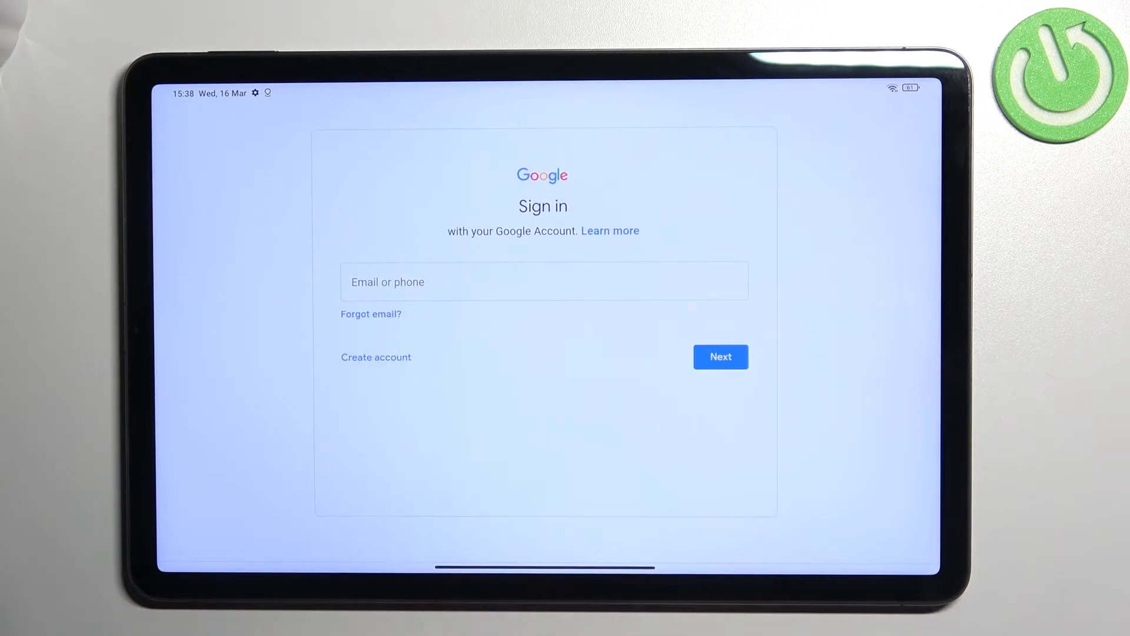
- Enter the email 'hanfo1' in the Email or phone field and submit it with Next
left_click(542, 281)
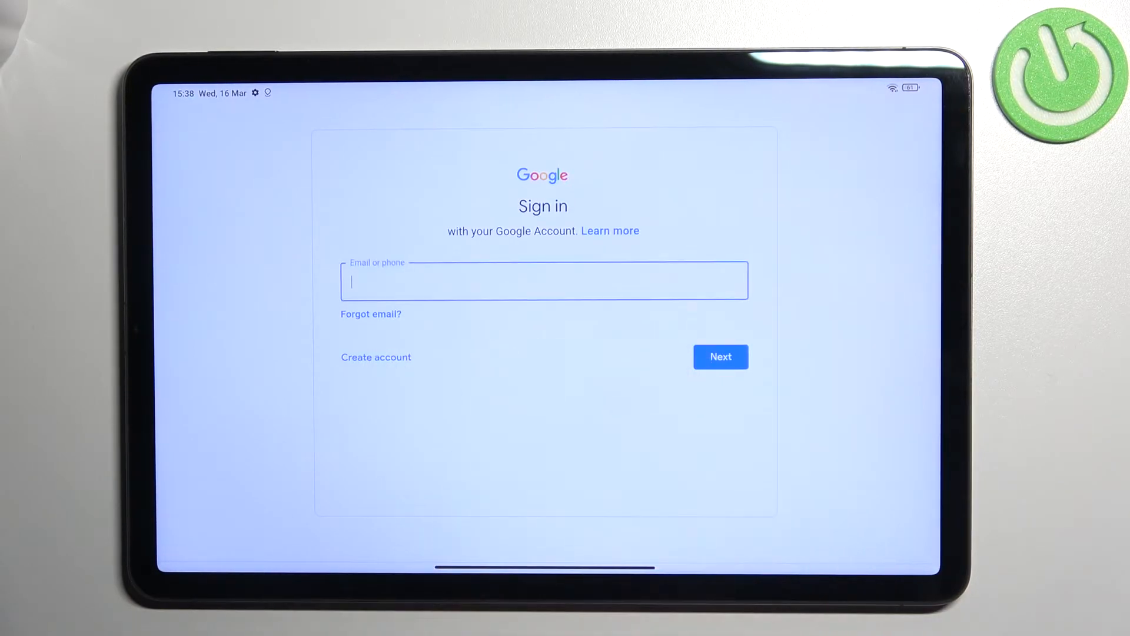
type("hardreseti")
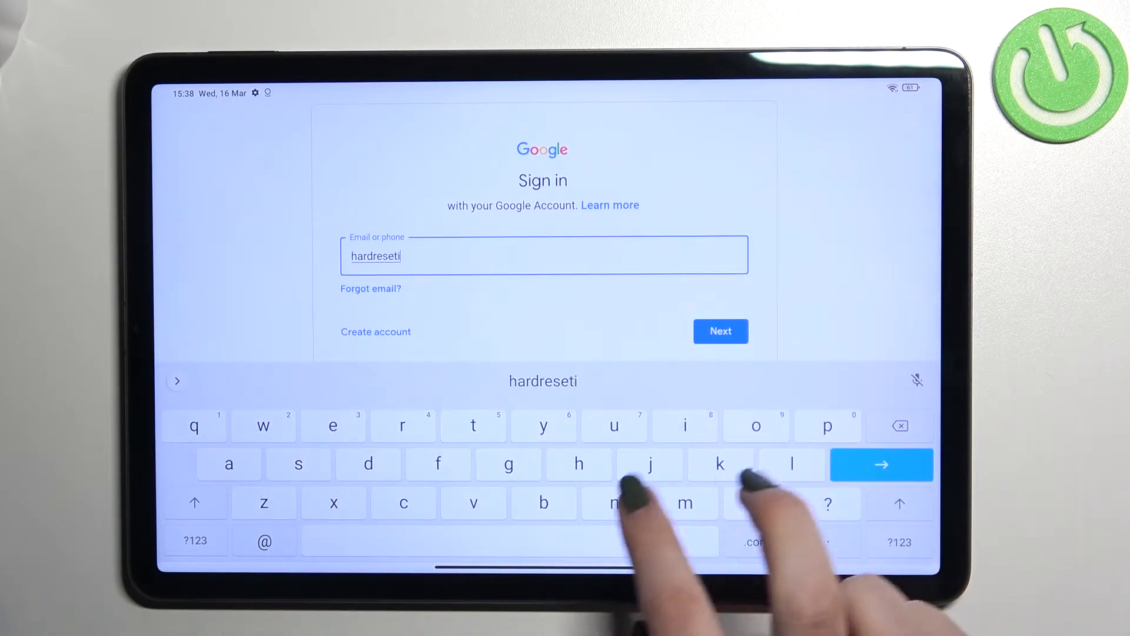
type("nfo")
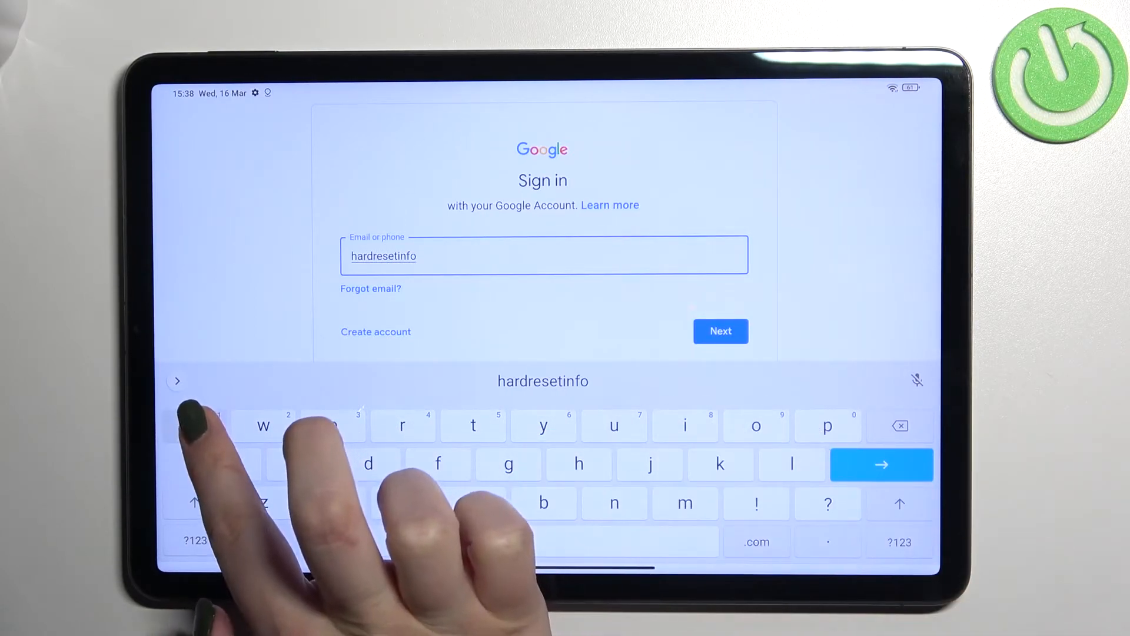
type("1")
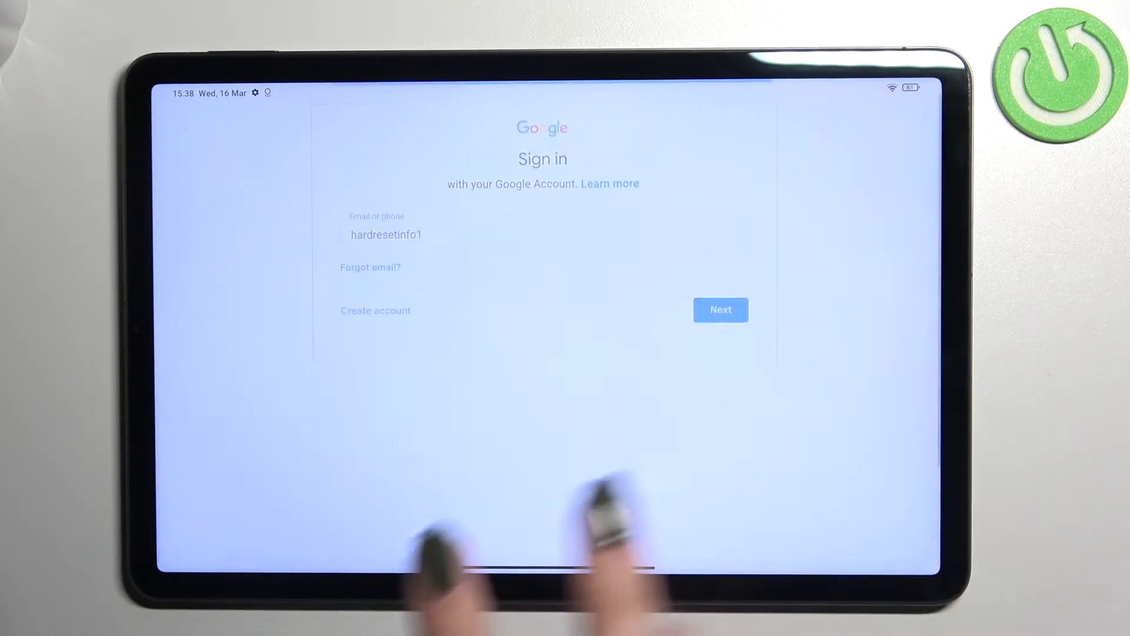
left_click(721, 309)
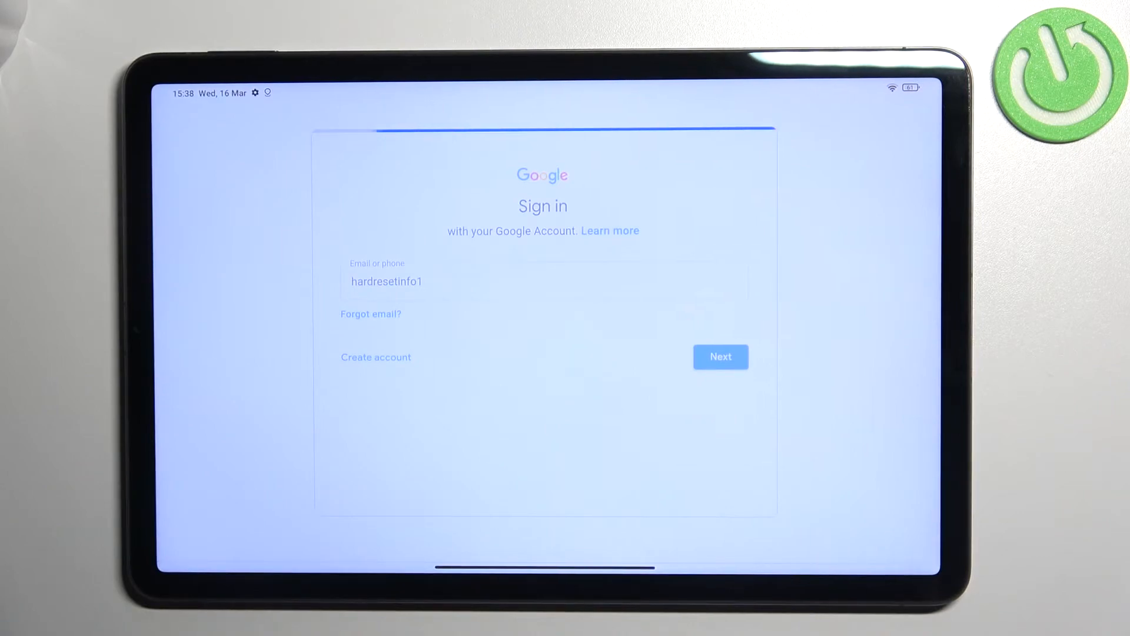
- Enter the account password and submit it, reaching the 'Who will be using this device?' page
left_click(719, 355)
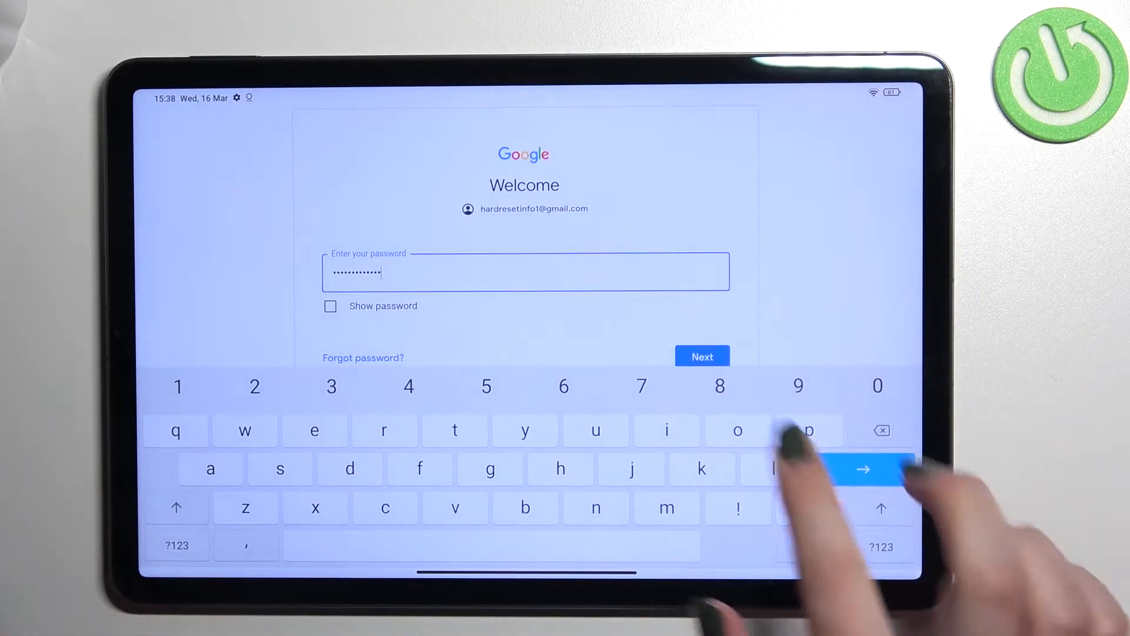
left_click(862, 469)
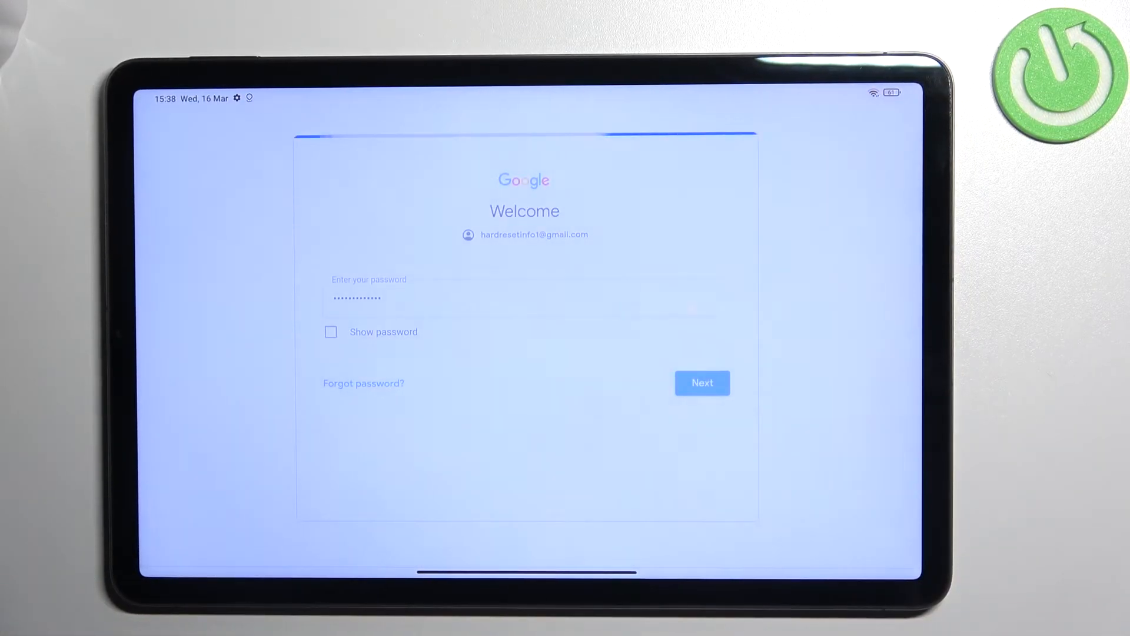
left_click(702, 382)
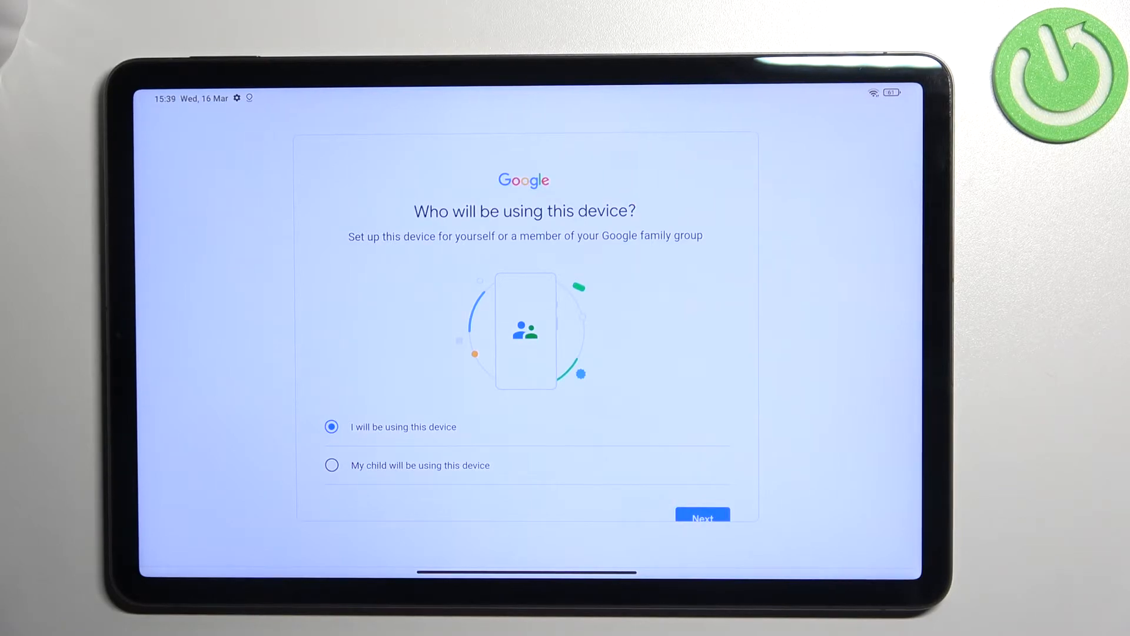
- Keep 'I will be using this device', agree to Google's terms and accept Google services to finish sign-in
left_click(702, 518)
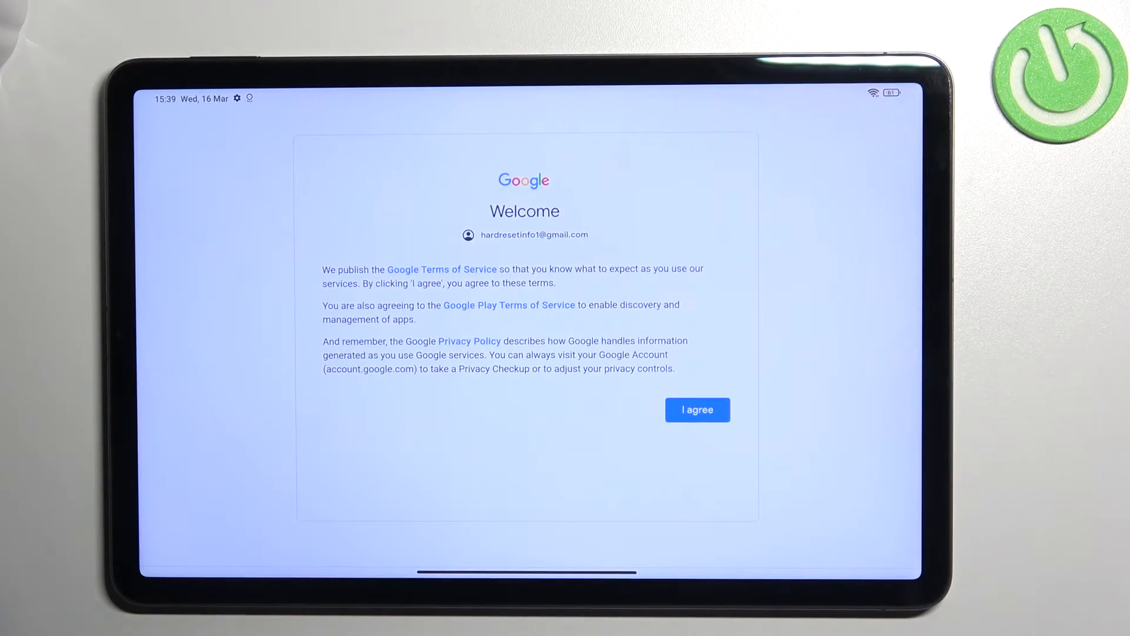
left_click(696, 410)
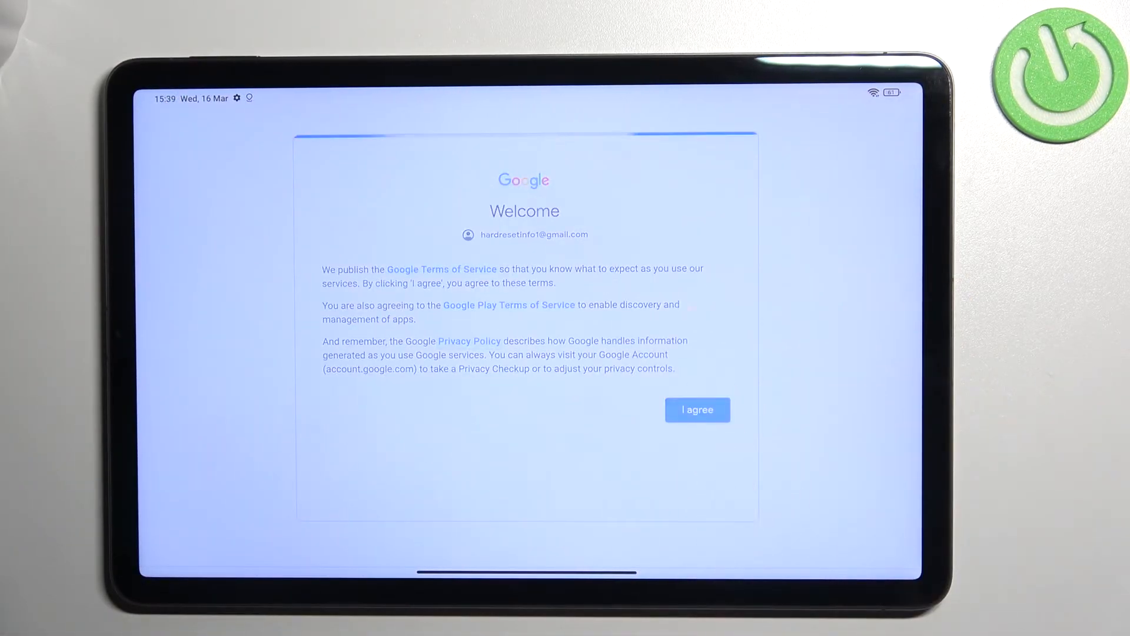
left_click(695, 409)
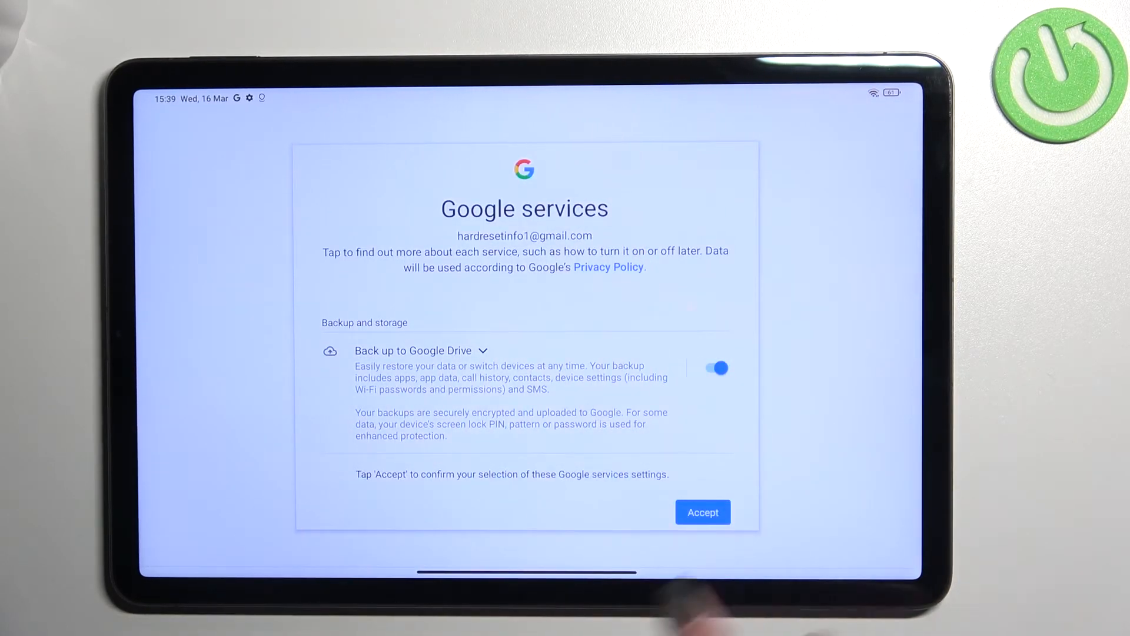
left_click(701, 512)
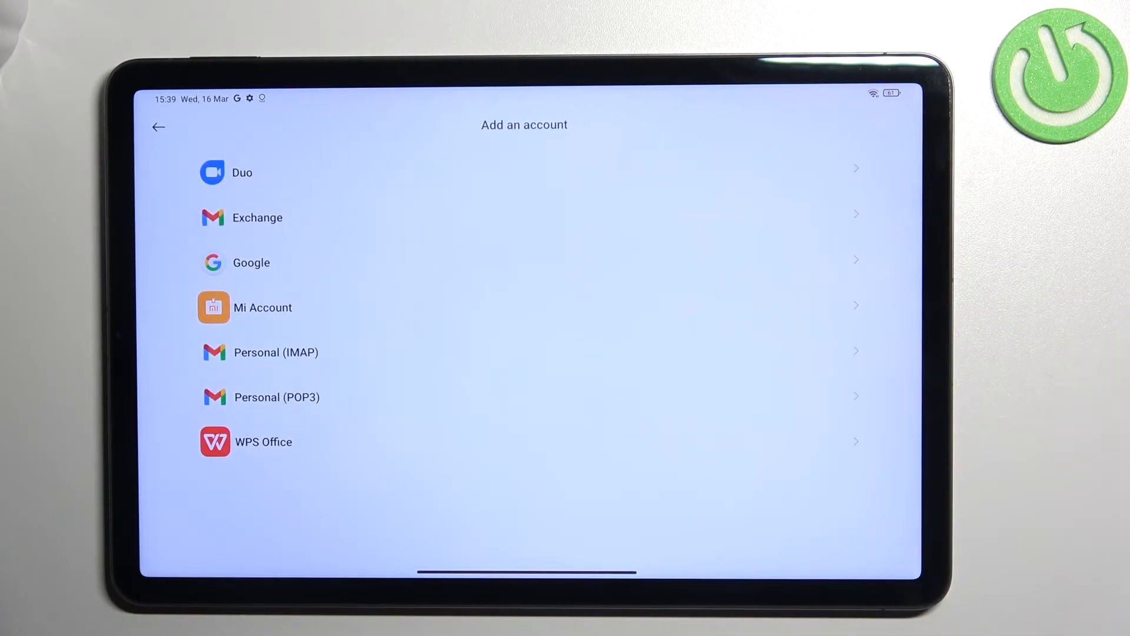
- Remove the new Google account from Accounts & sync via More > Remove account and confirm
left_click(157, 127)
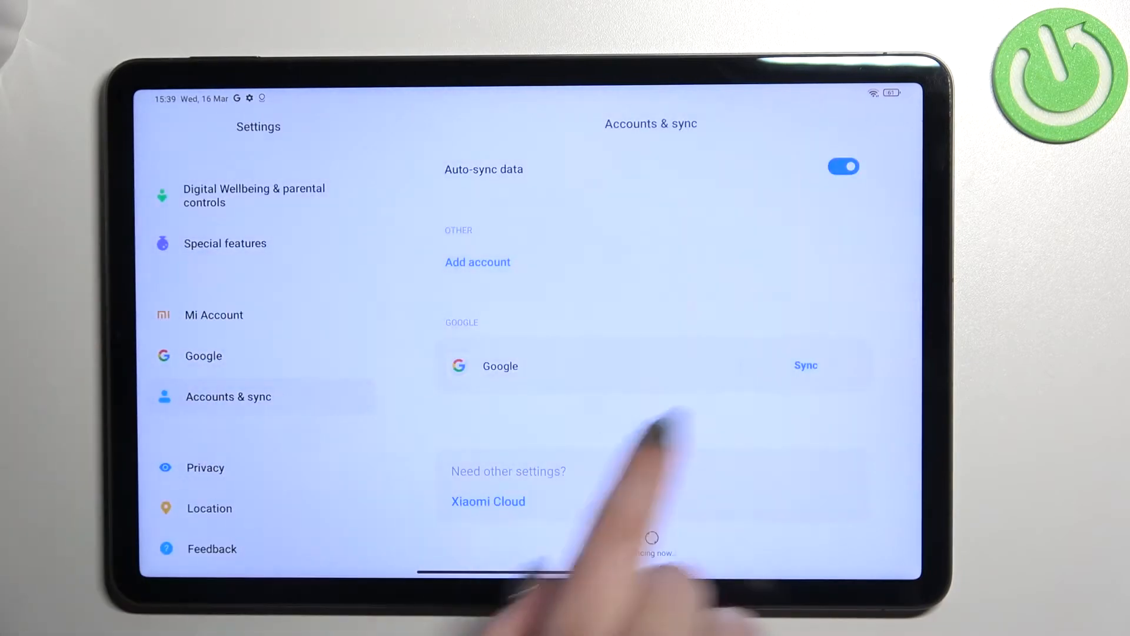
left_click(805, 365)
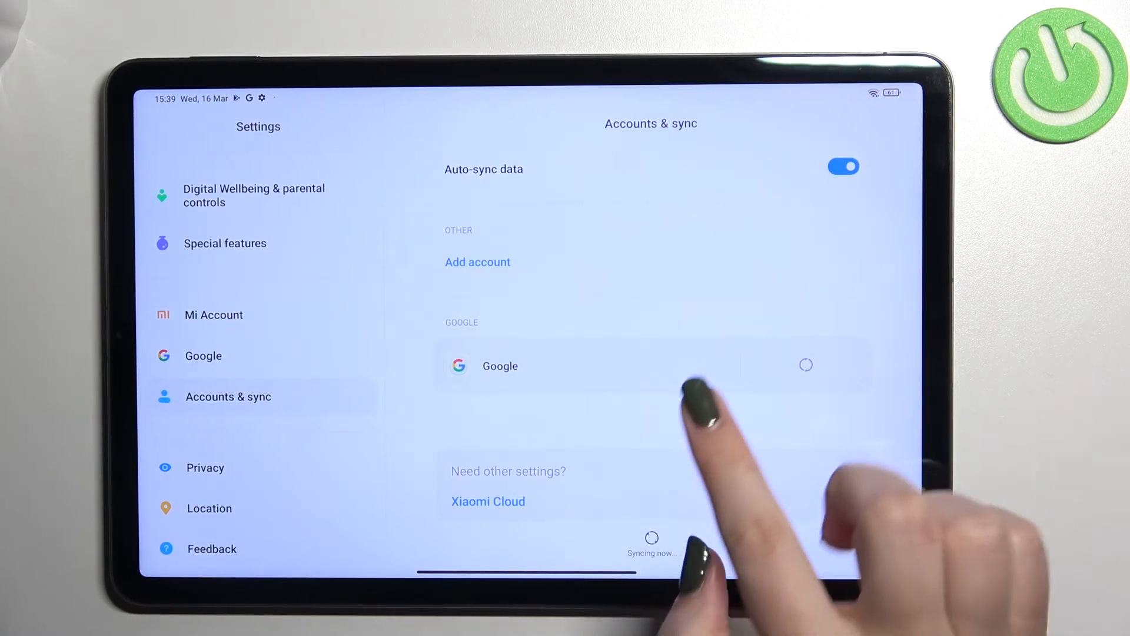
left_click(499, 365)
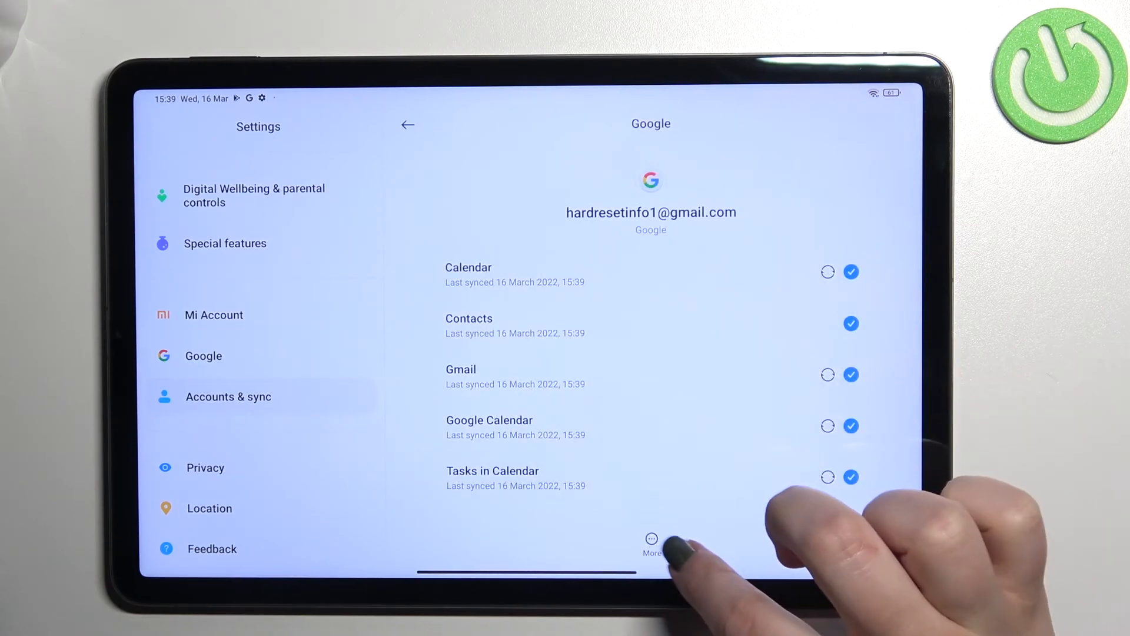
left_click(650, 544)
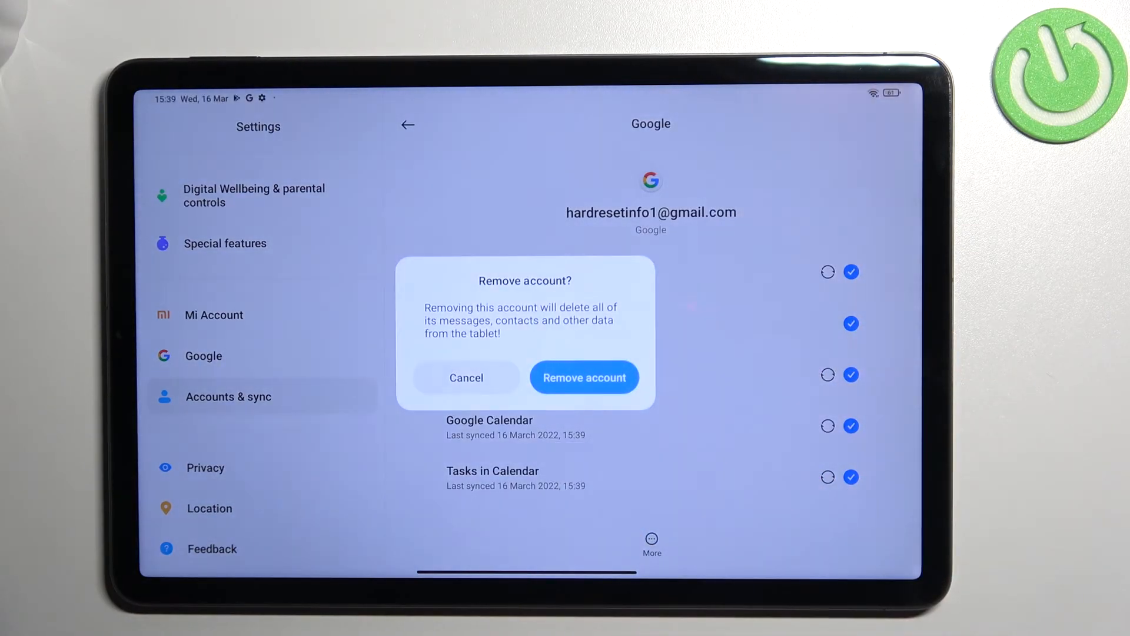
left_click(583, 376)
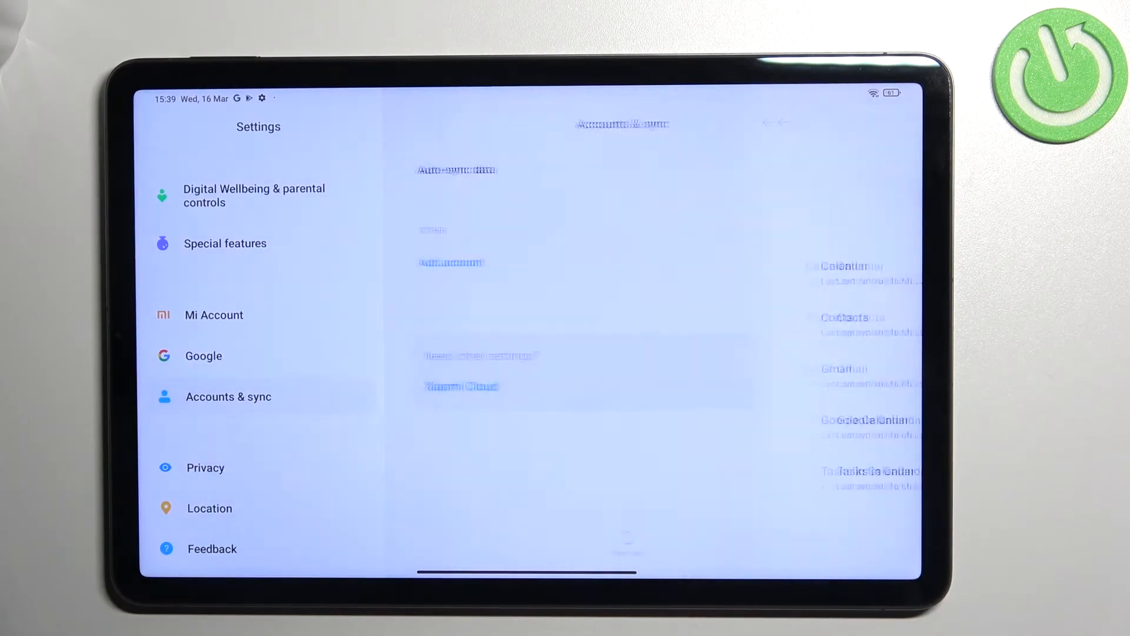